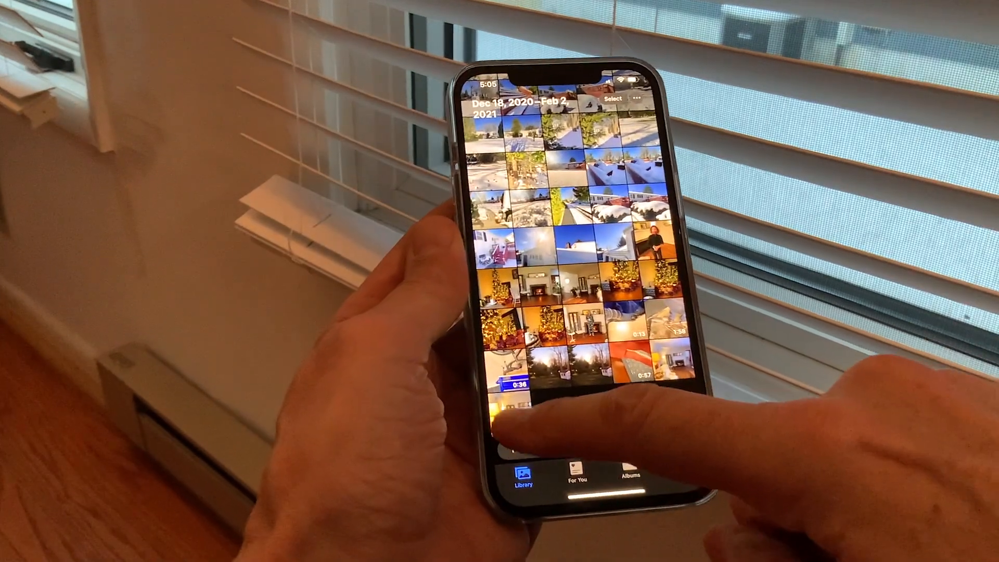
Step: AirDrop the HDR living-room video from iPhone Photos to the nearby iMac
click(510, 408)
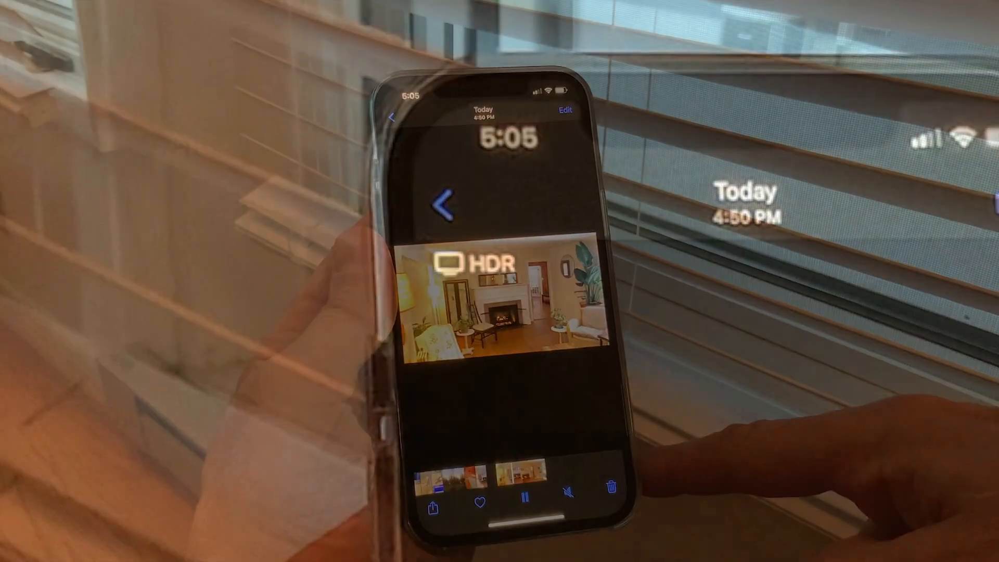
click(437, 504)
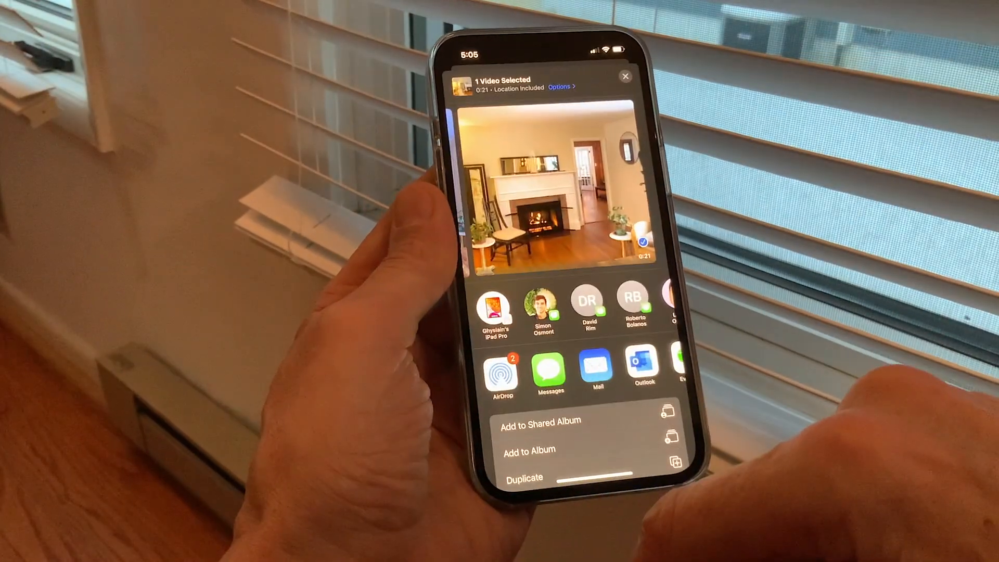
click(502, 373)
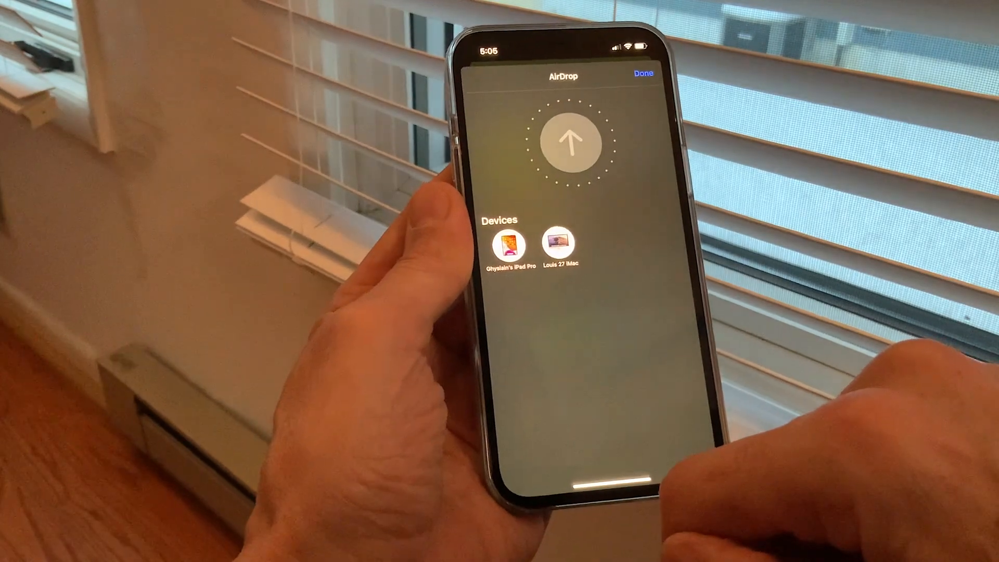
click(557, 245)
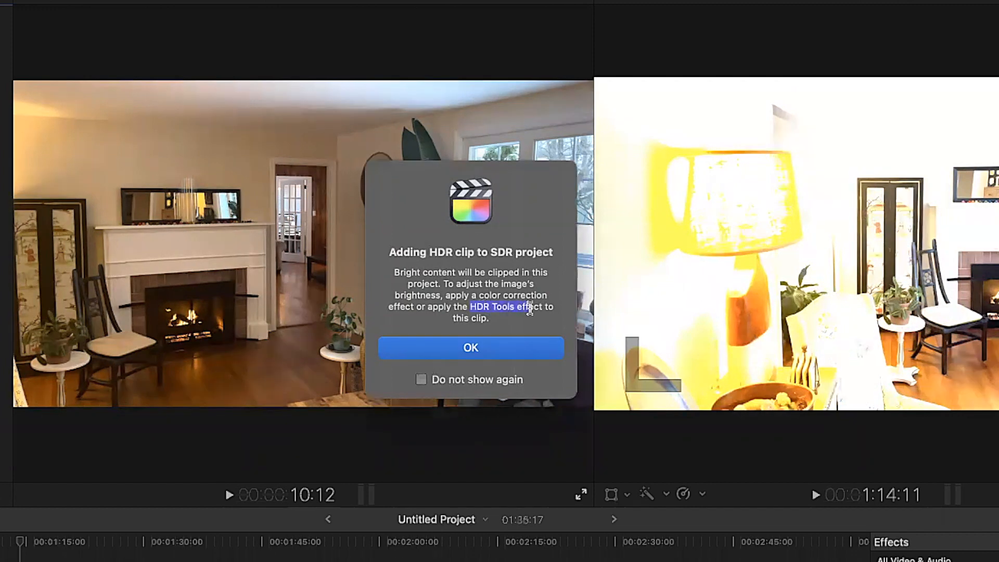
mouse_move(494, 346)
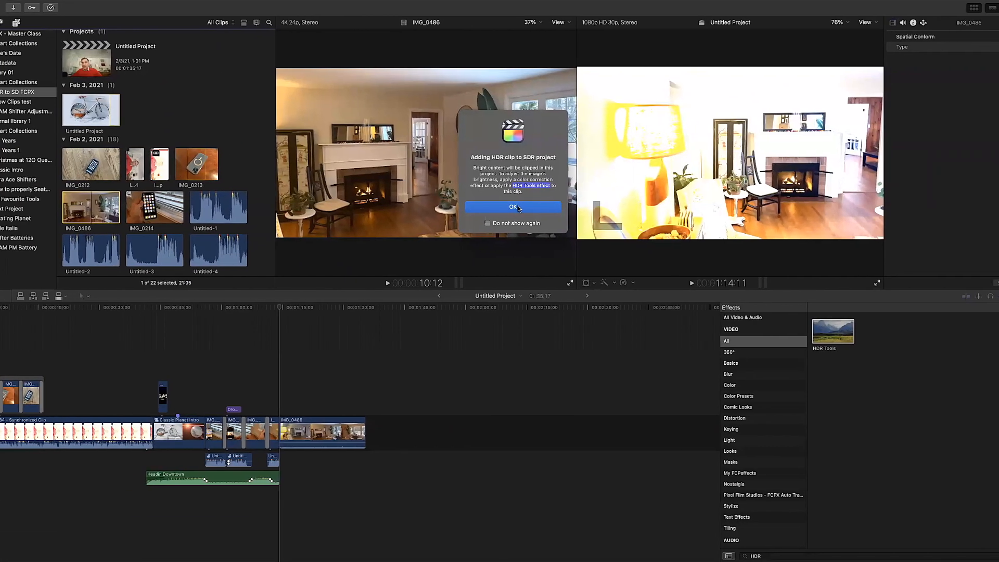
Step: Dismiss the HDR clipping warning and apply HDR Tools to clip IMG_0486
click(512, 207)
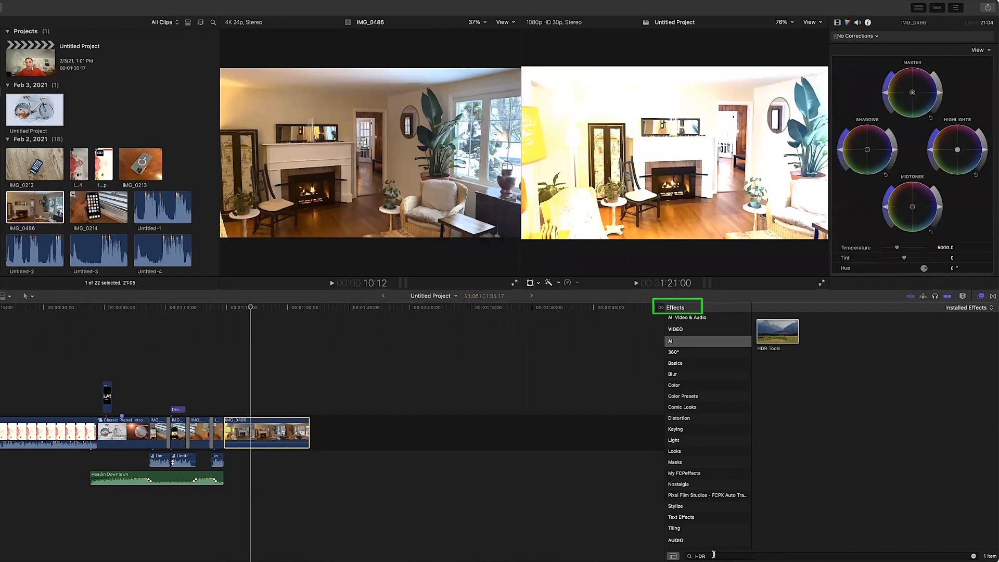
click(701, 555)
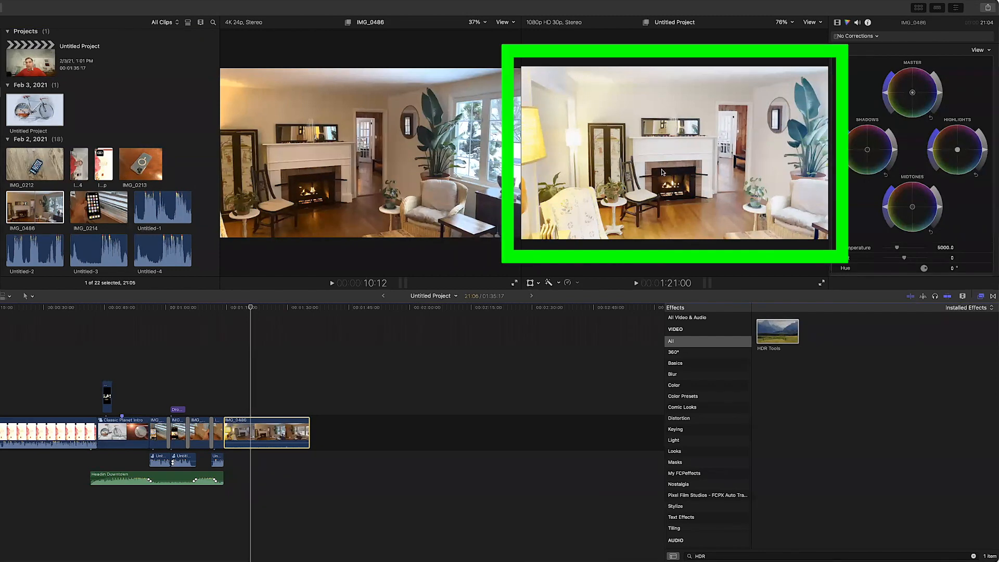
mouse_move(715, 159)
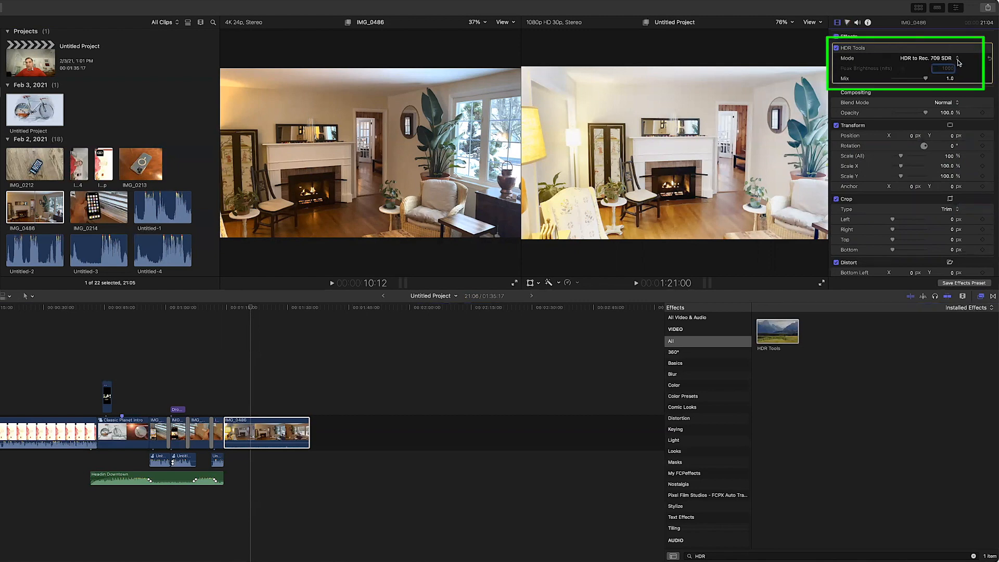
Step: Choose HLG to Rec. 709 SDR in the HDR Tools Mode pop-up
click(930, 58)
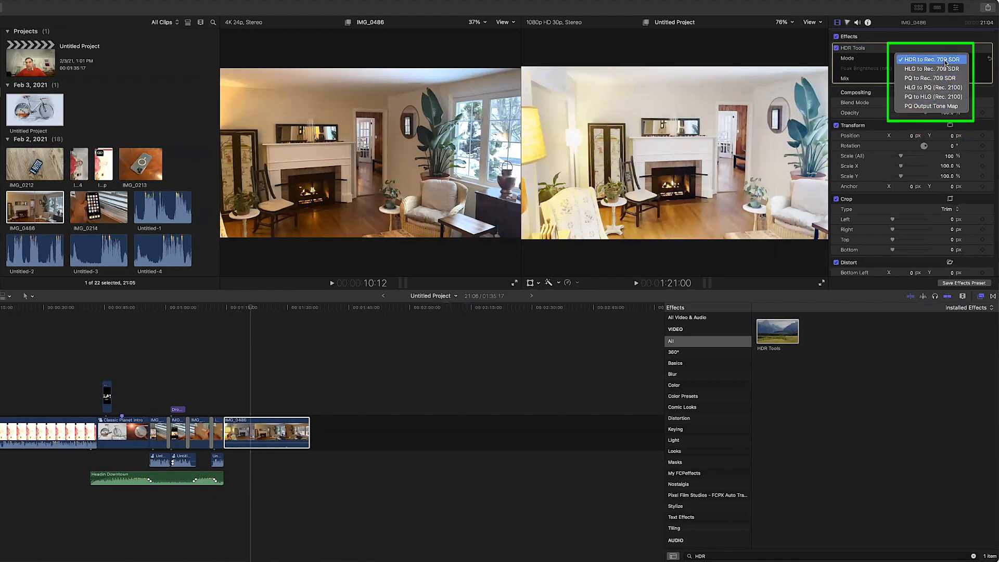
mouse_move(931, 68)
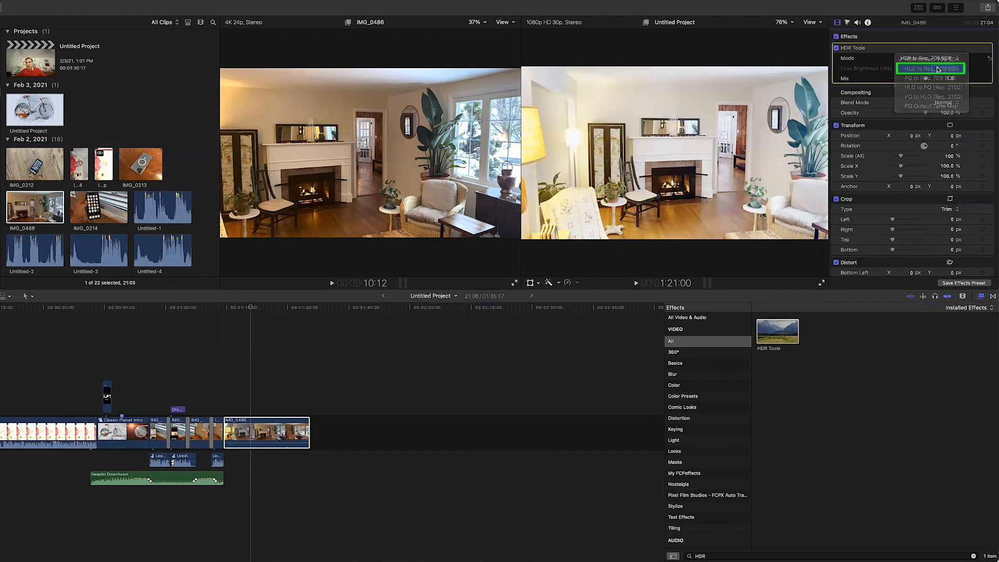
click(930, 68)
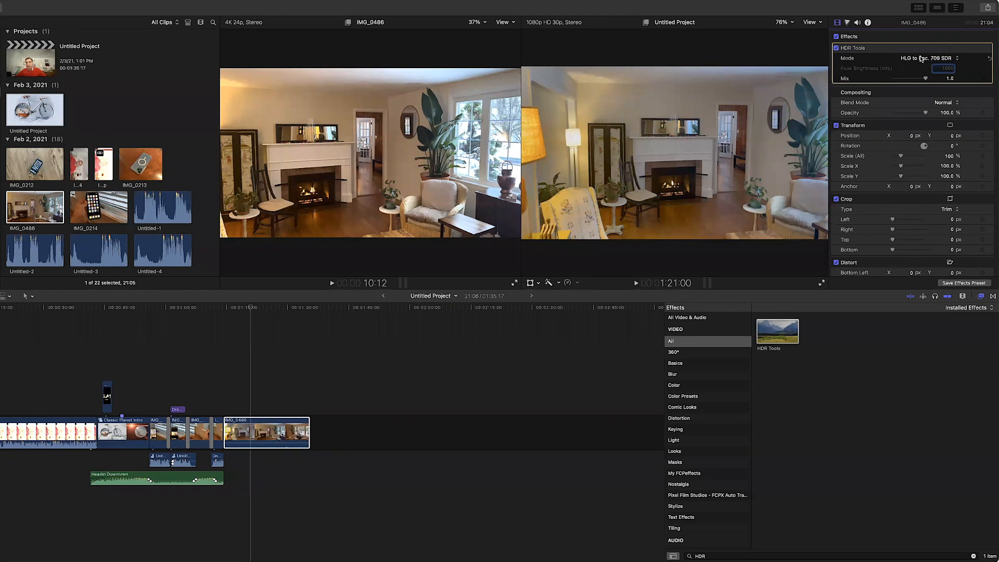
Step: Show the Color inspector's colour wheels for the converted clip
click(252, 371)
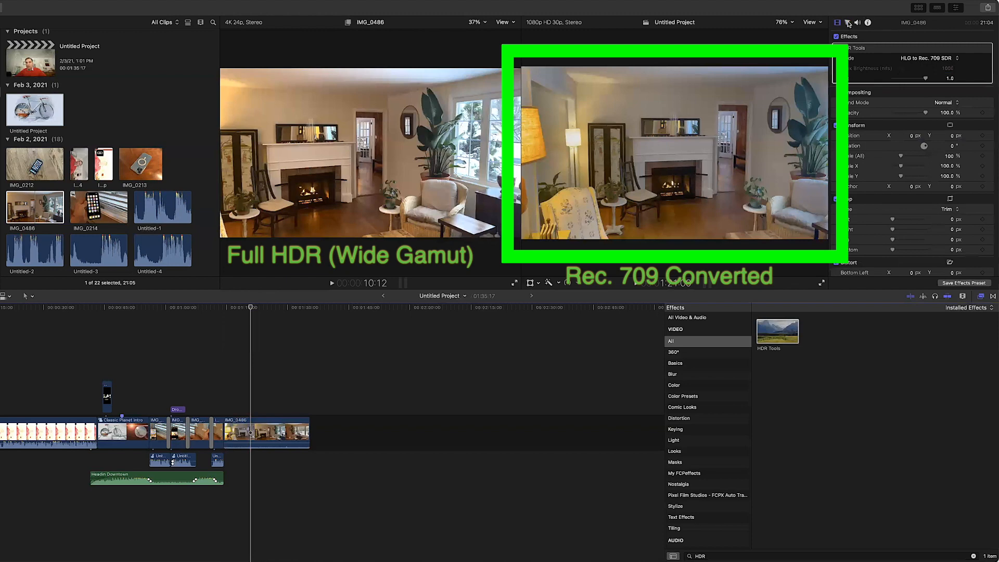
click(837, 23)
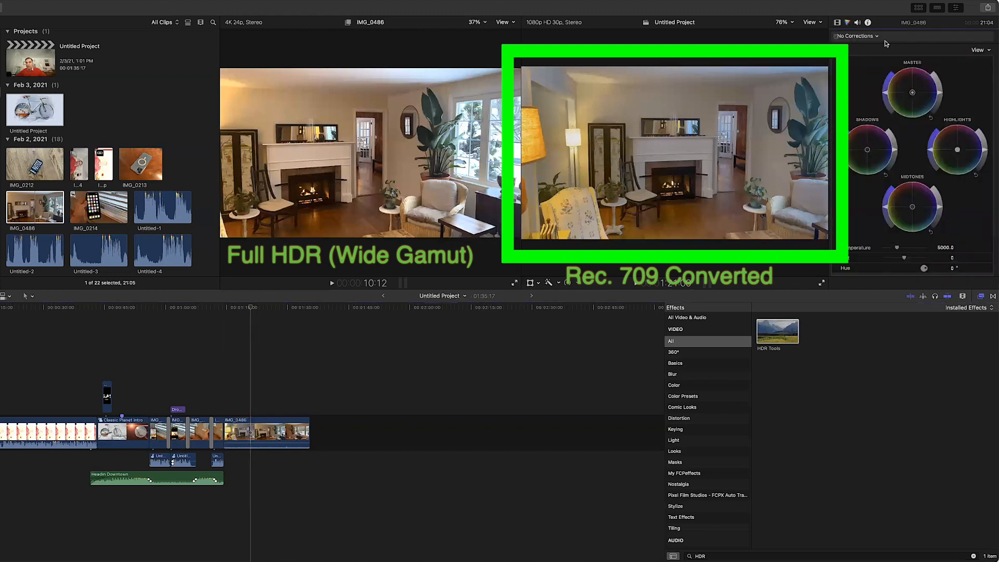